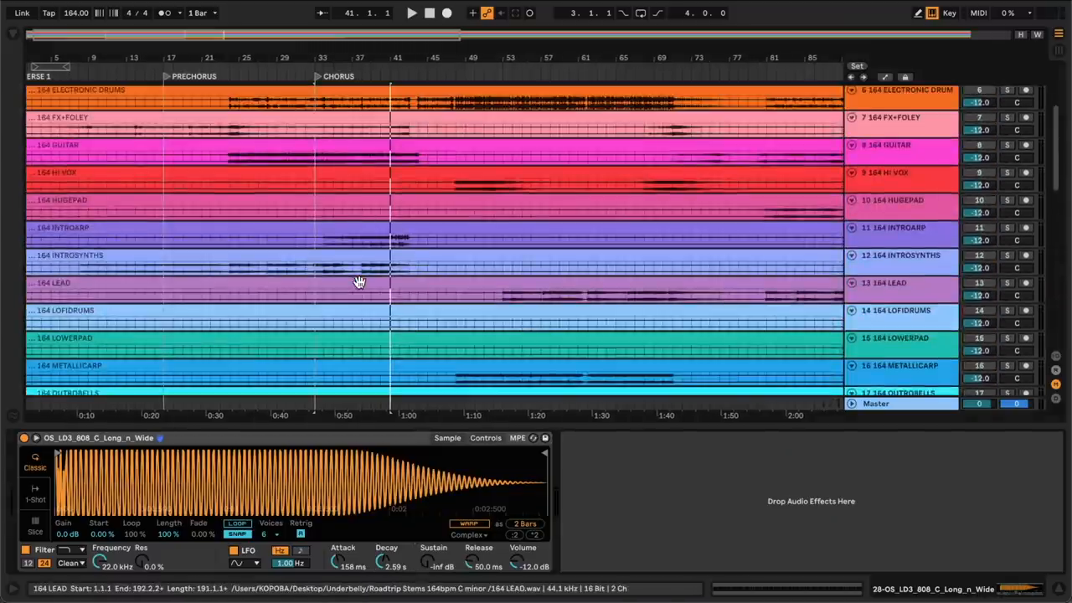
# - Select the intro synth chord section on the INTROSYNTHS stem from the chorus start at bar 33
pyautogui.click(901, 254)
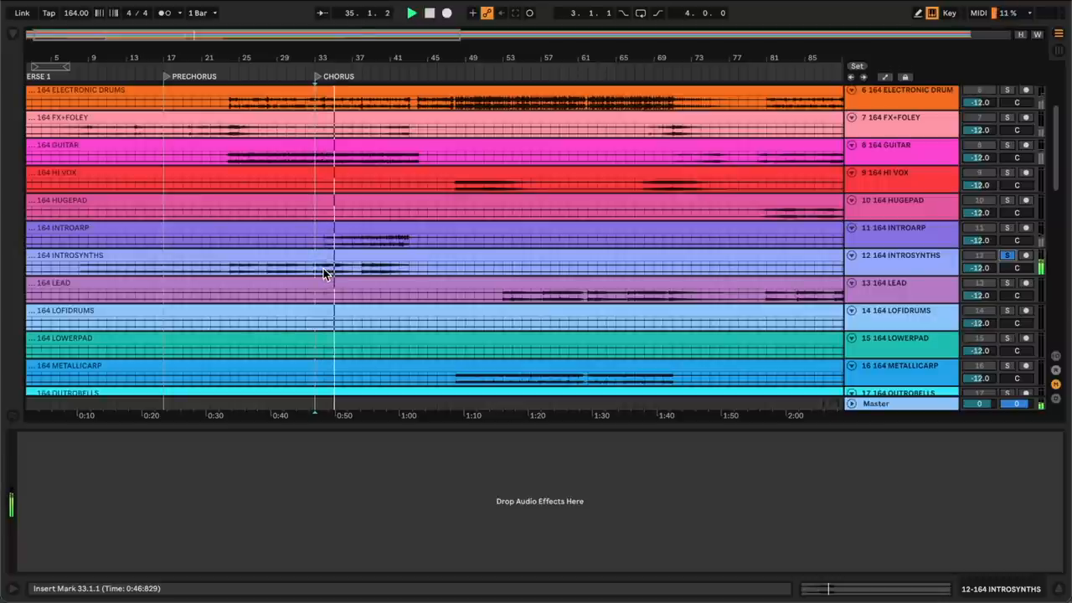
pyautogui.moveTo(343, 270); pyautogui.dragTo(427, 270)
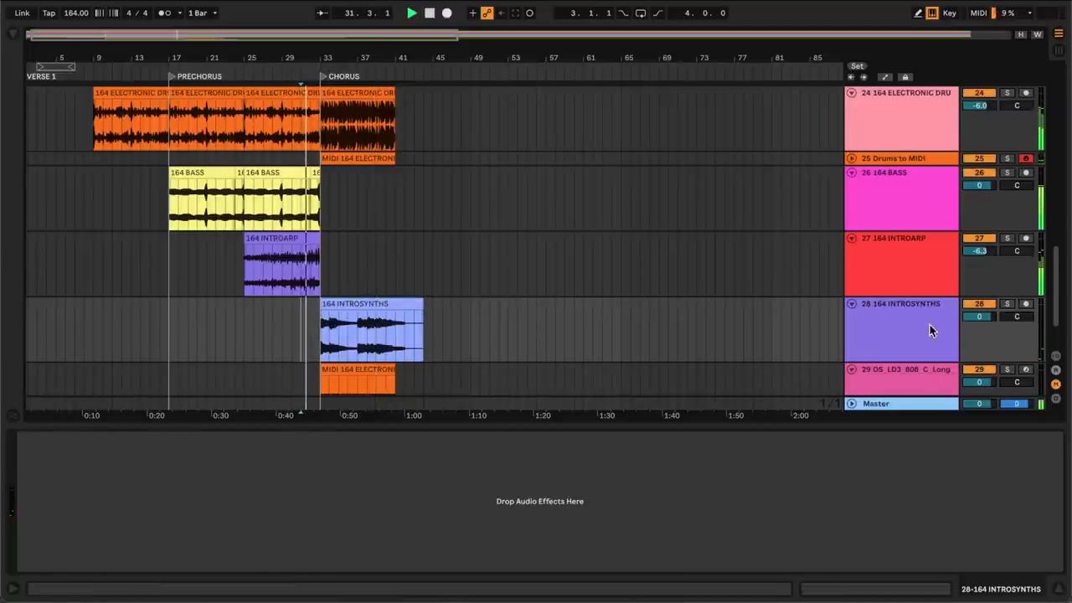
# - Paste the intro synth chords at the chorus on the new 164 INTROSYNTHS audio track 28
pyautogui.click(980, 318)
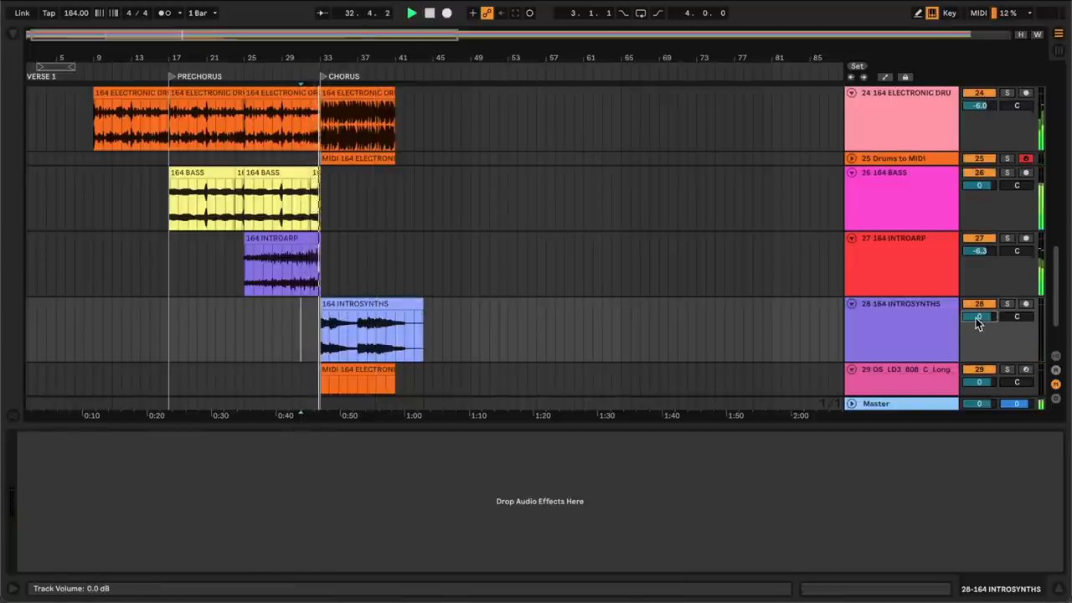